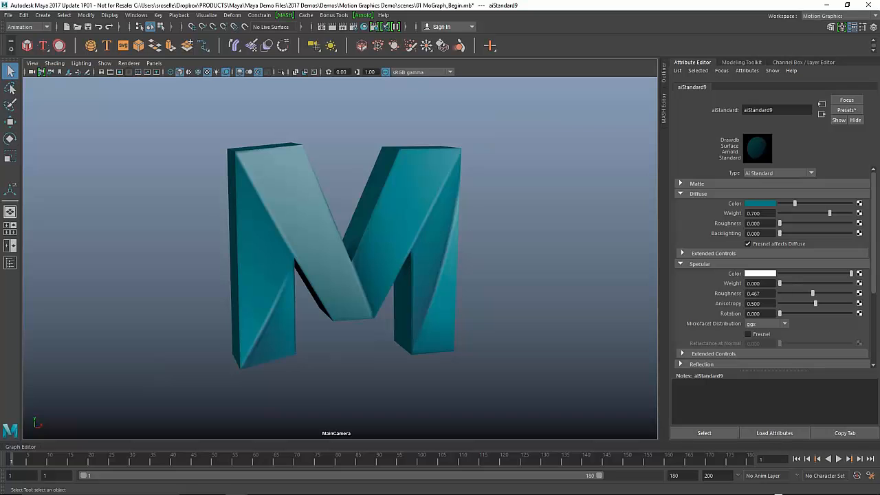
mouse_move(426, 355)
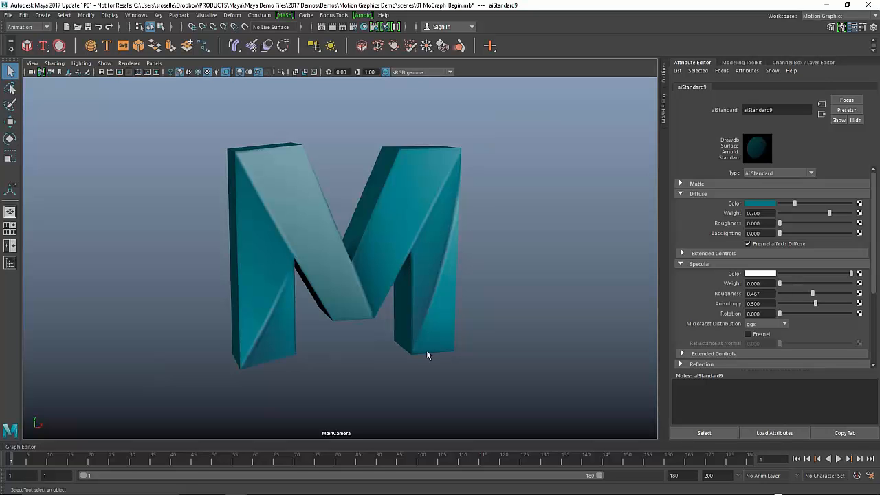
mouse_move(492, 332)
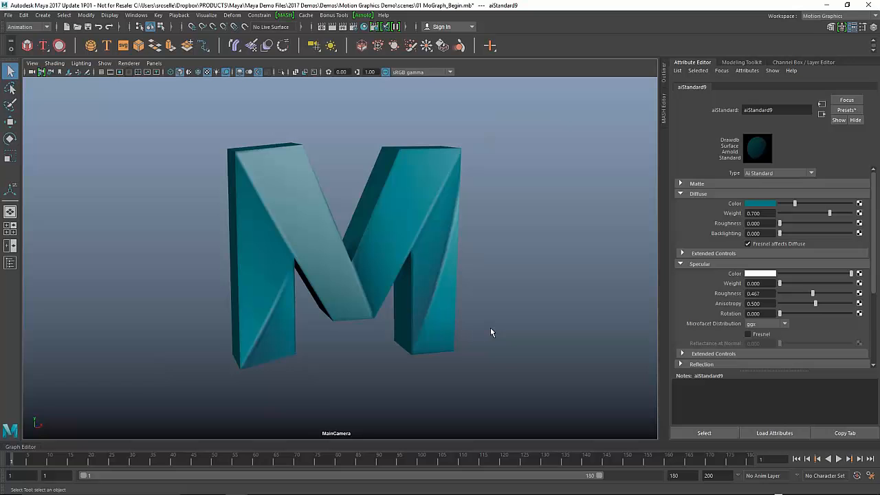
mouse_move(93, 74)
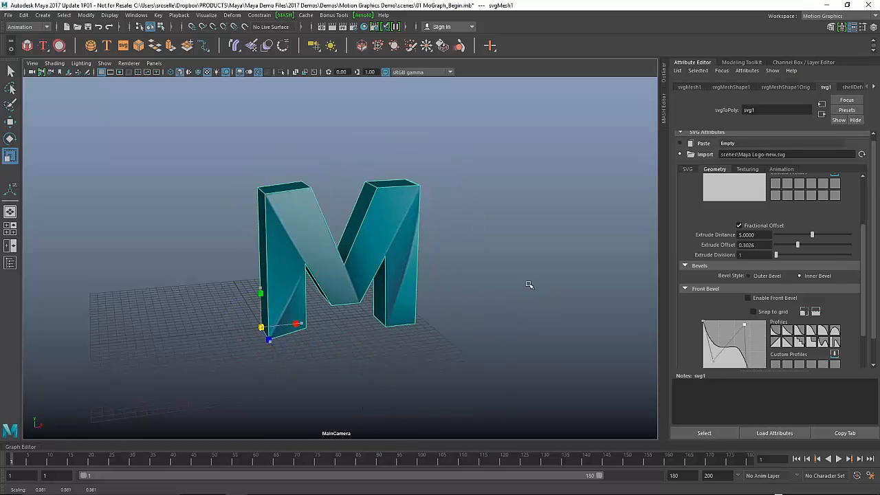
Orbit the camera around the teal extruded M logo over the ground grid.
drag(529, 285, 494, 299)
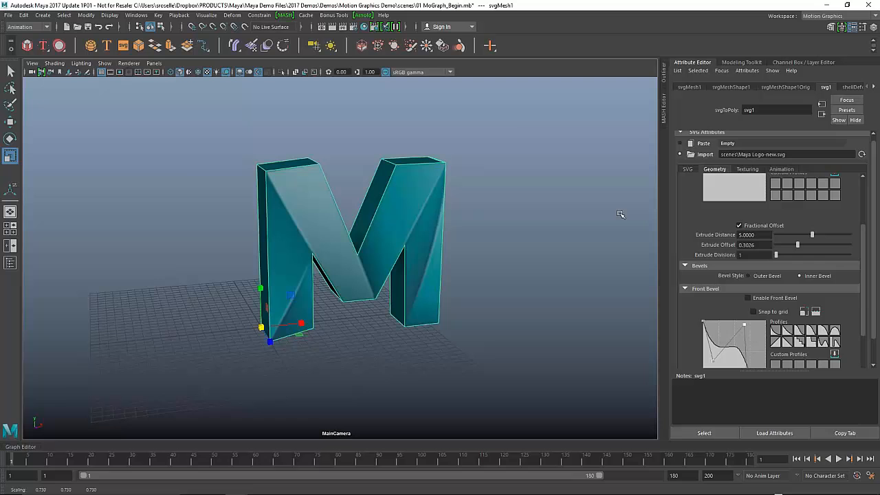
Centre the M logo's pivot via Modify > Center Pivot and ready the Move tool.
click(85, 15)
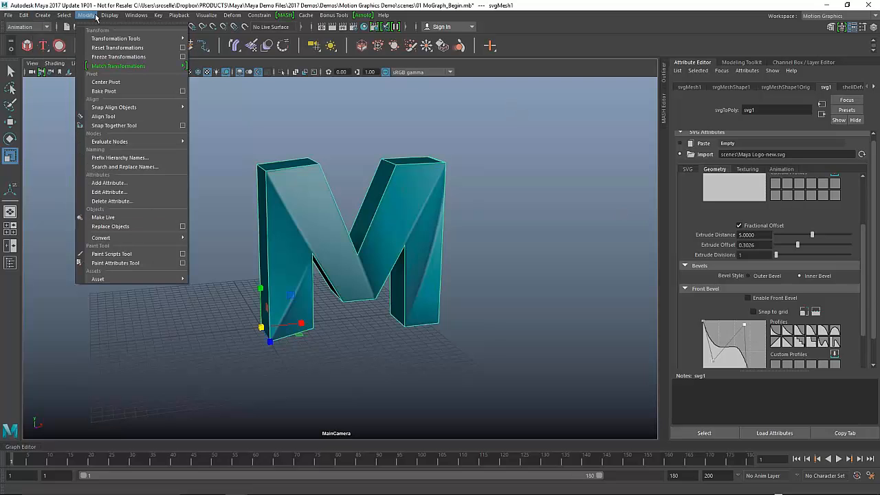
mouse_move(105, 83)
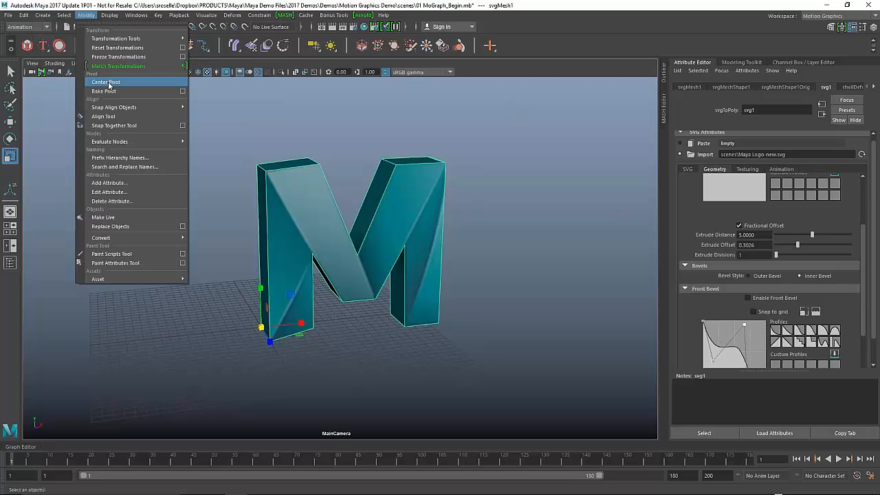
click(104, 83)
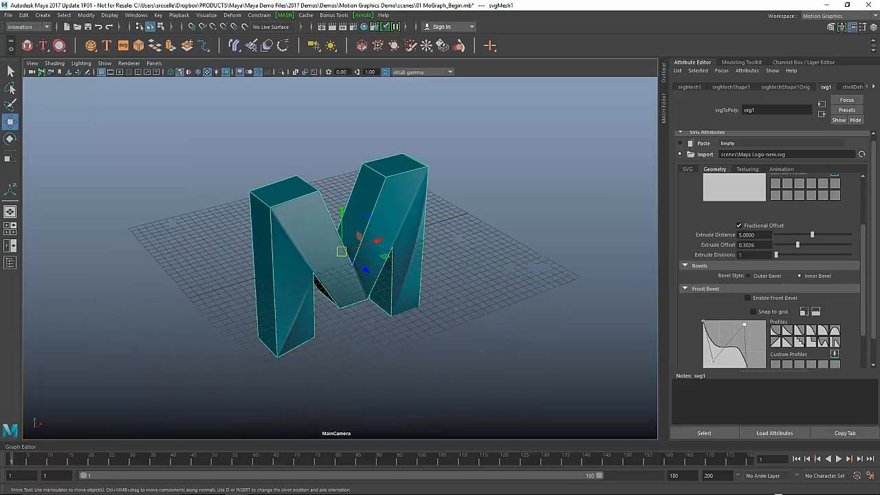
key(4)
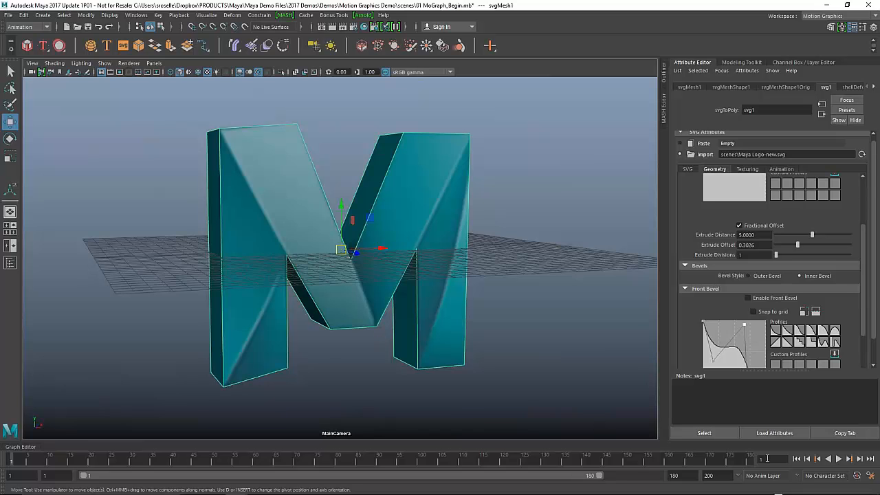
Show the Channel Box values and spin the M logo around its centred pivot.
click(795, 459)
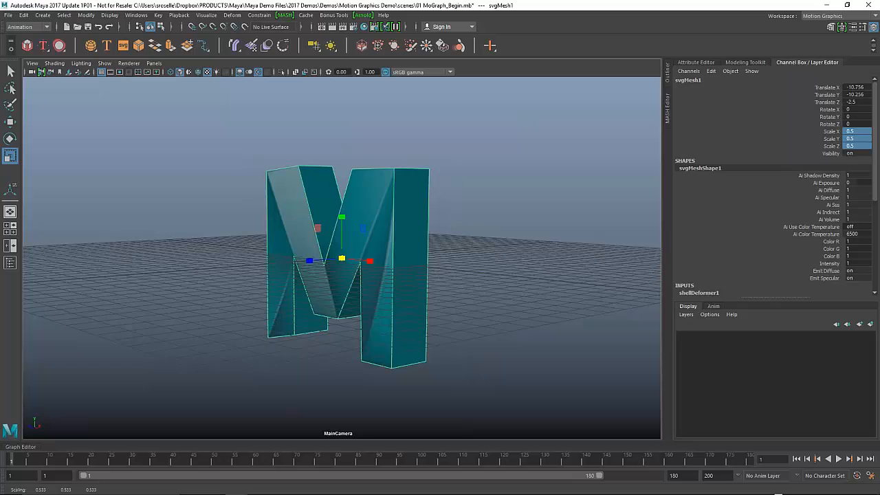
mouse_move(426, 274)
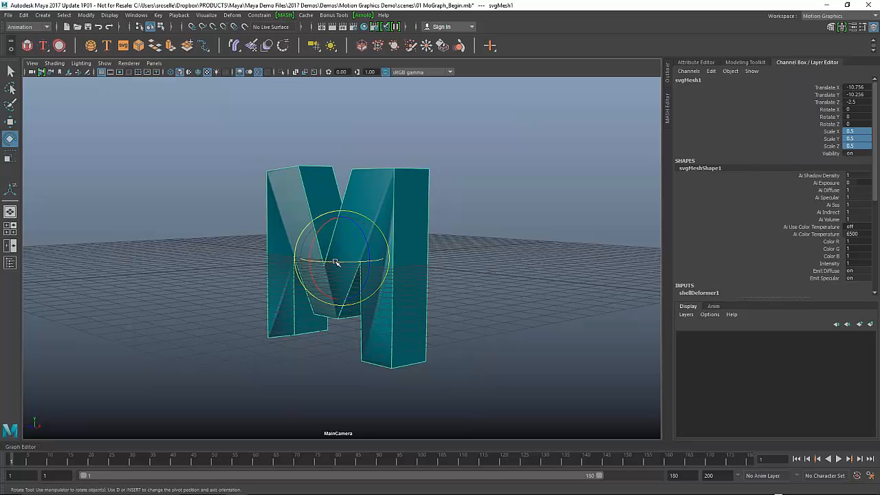
drag(337, 261, 382, 260)
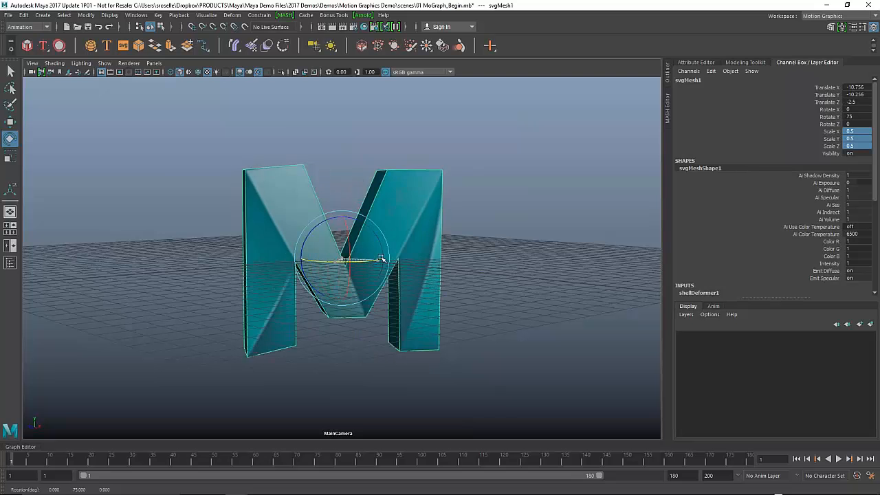
drag(382, 260, 413, 322)
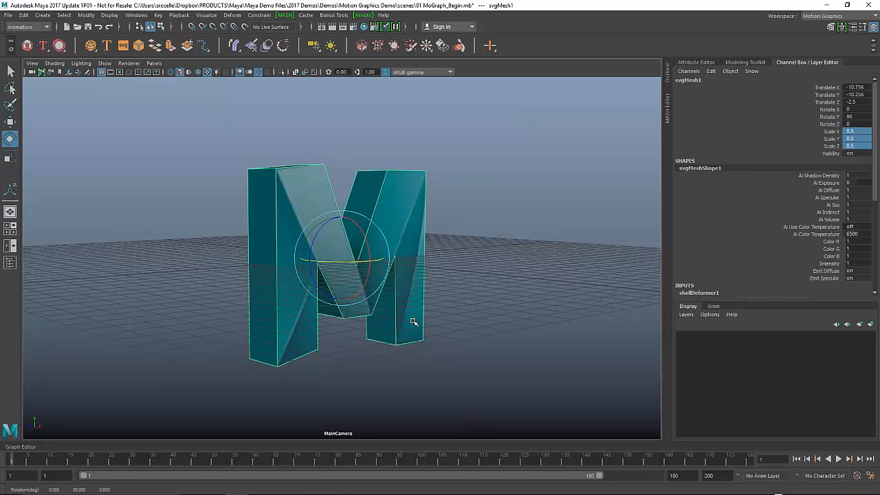
mouse_move(805, 131)
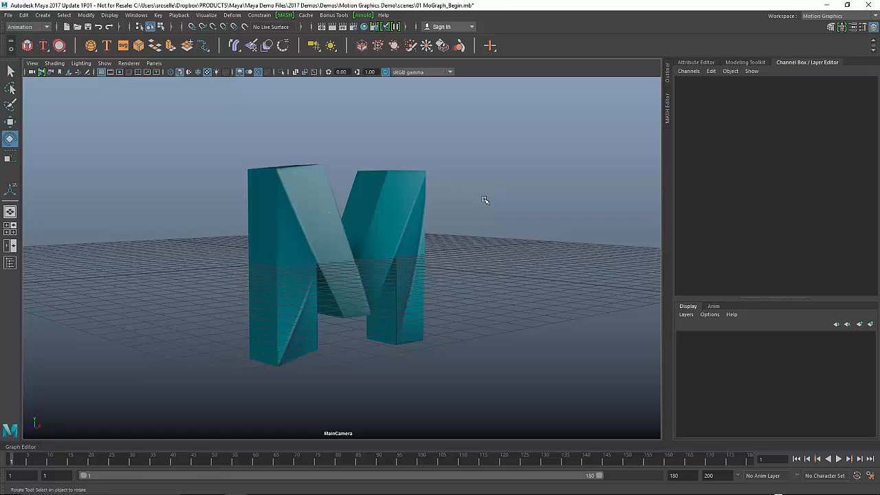
click(337, 261)
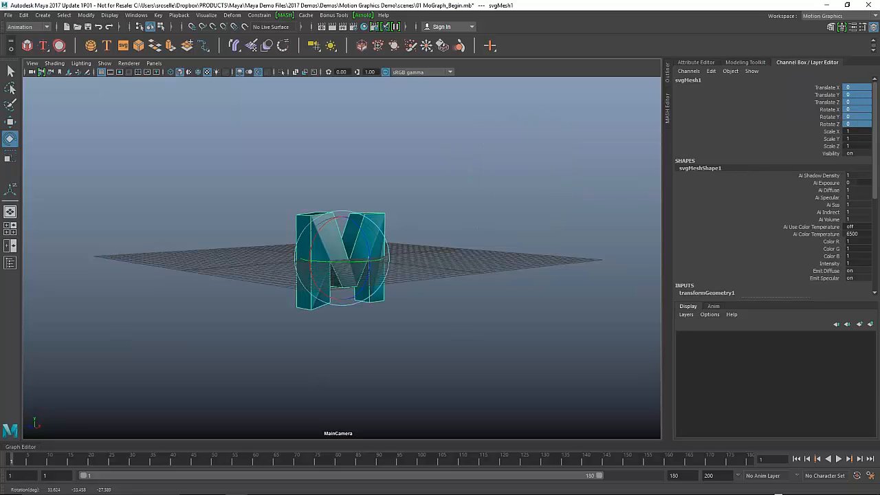
click(429, 261)
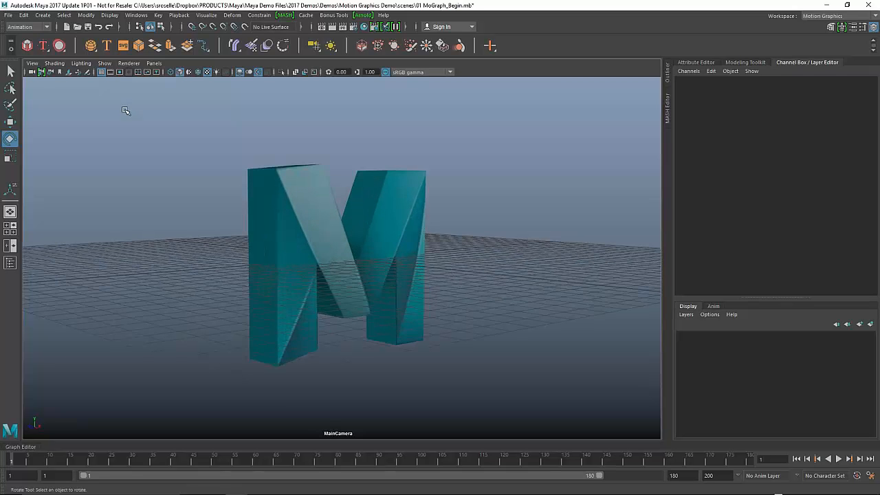
mouse_move(784, 426)
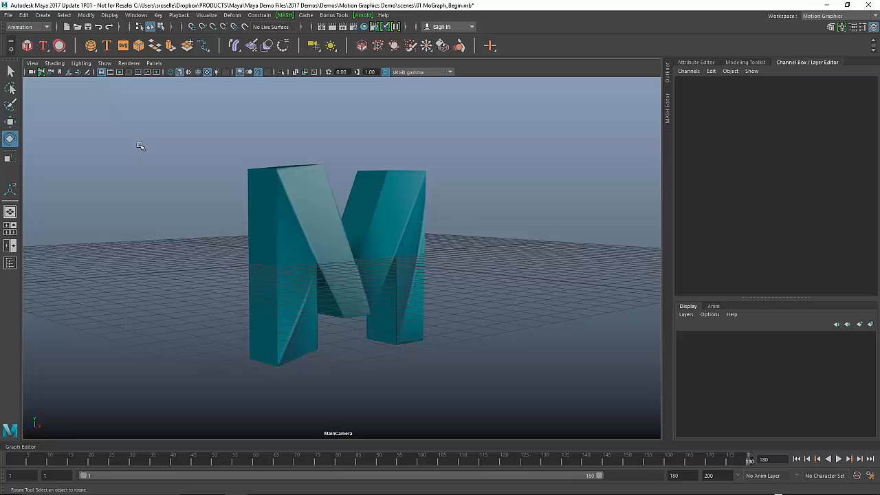
mouse_move(203, 270)
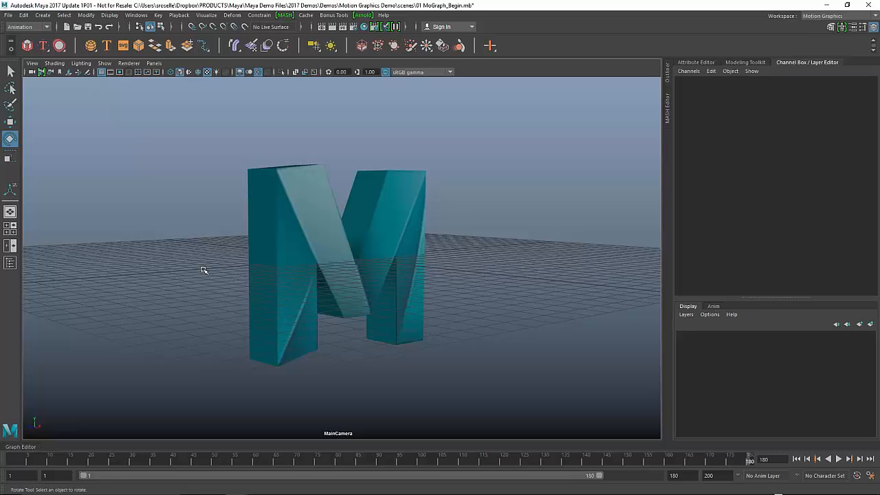
mouse_move(412, 237)
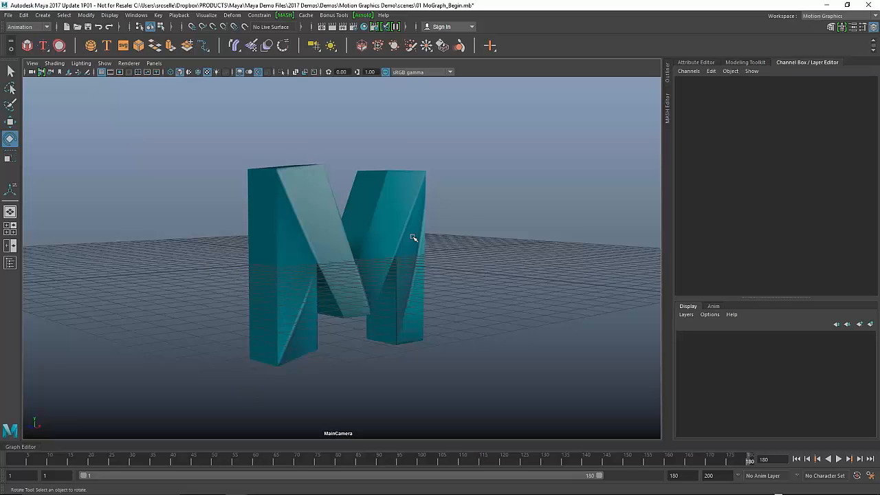
mouse_move(344, 342)
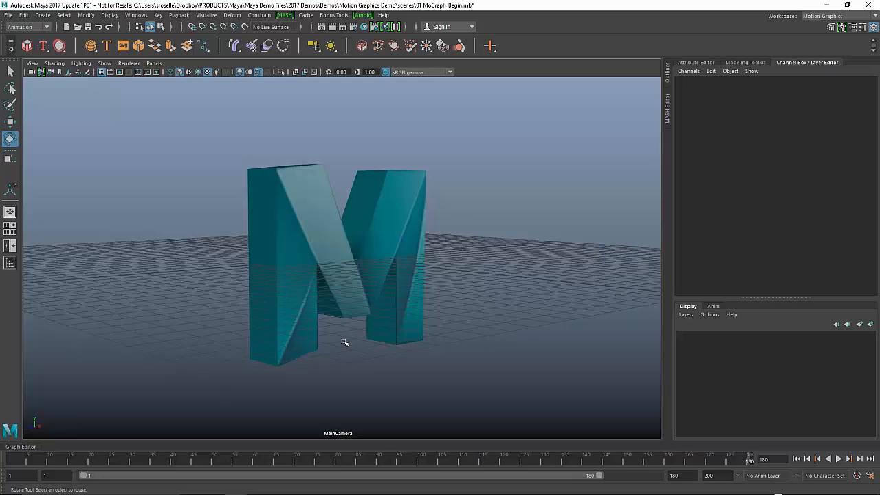
mouse_move(83, 467)
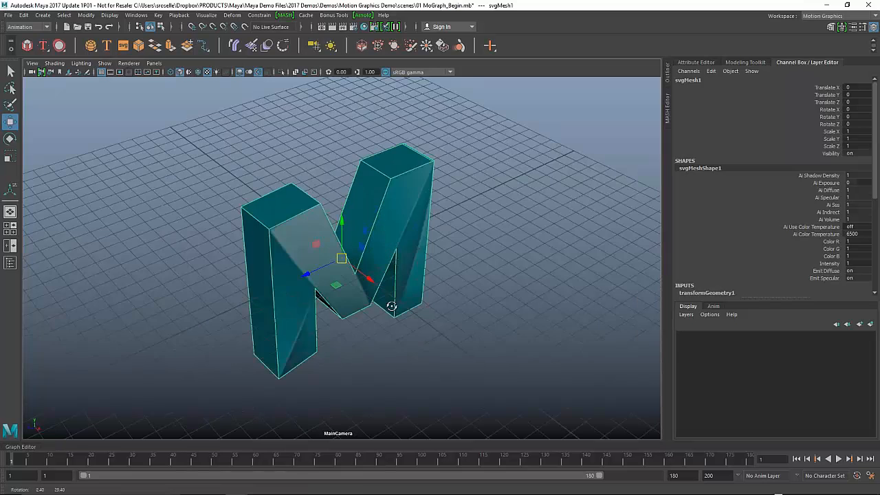
From a top view, push the M logo far back along Z and sideways in X as the fly-in start.
drag(342, 258, 346, 136)
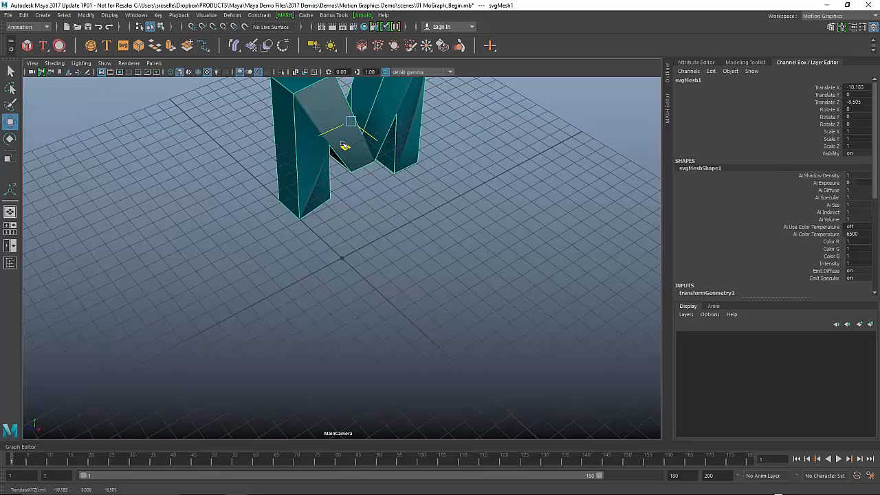
drag(343, 144, 358, 138)
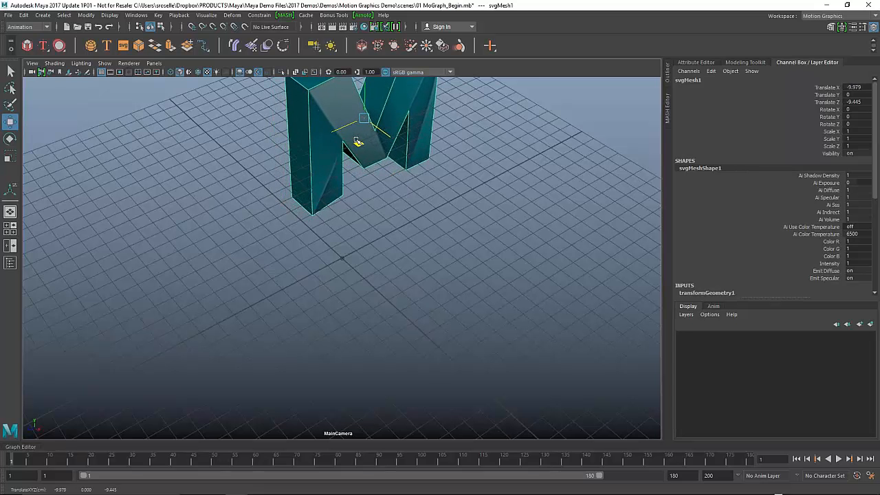
drag(357, 142, 364, 137)
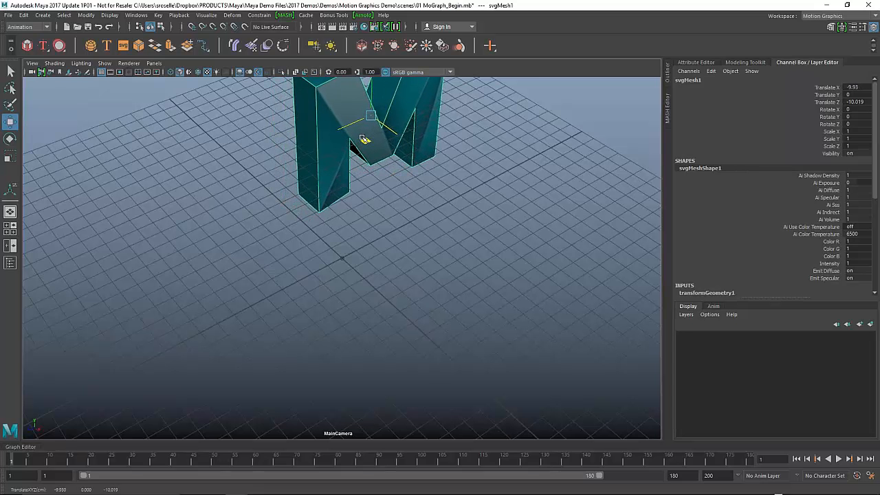
drag(364, 138, 351, 275)
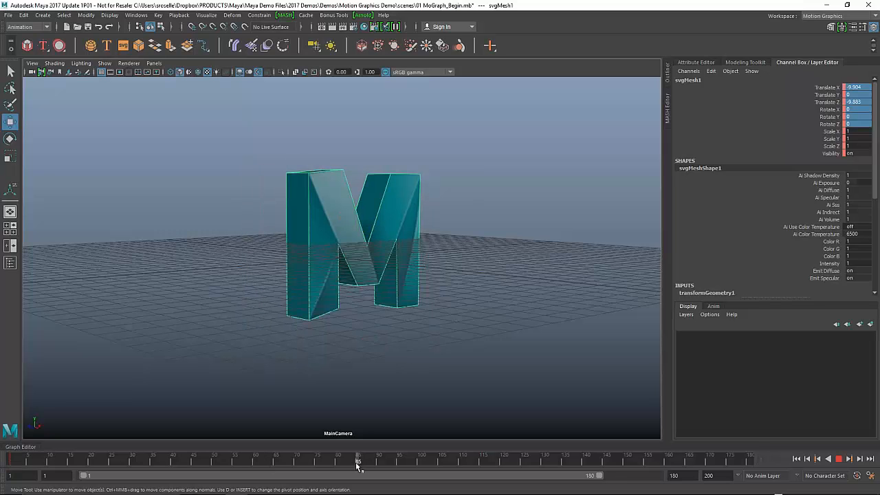
Play back and scrub the fly-in animation to check the logo's motion.
click(355, 240)
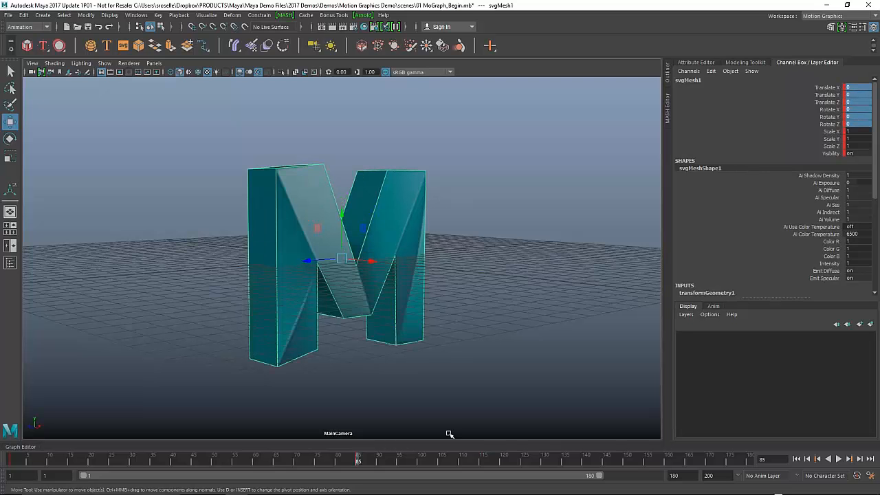
click(838, 459)
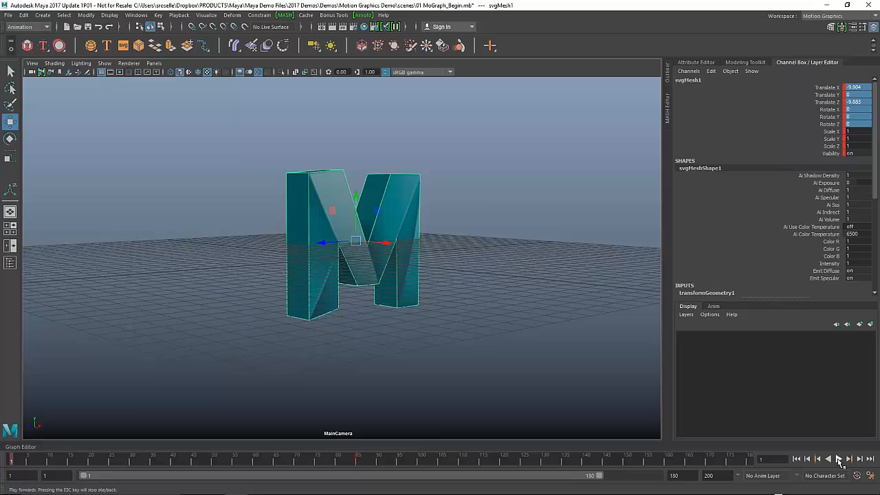
click(838, 459)
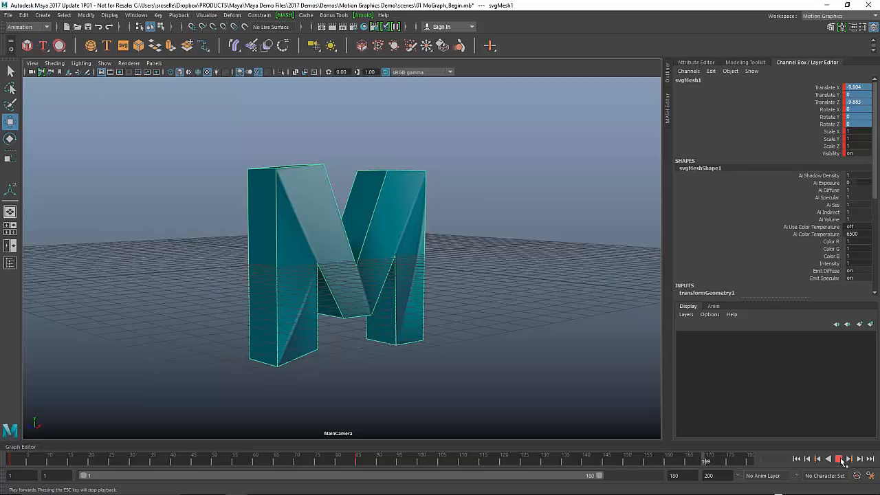
click(838, 459)
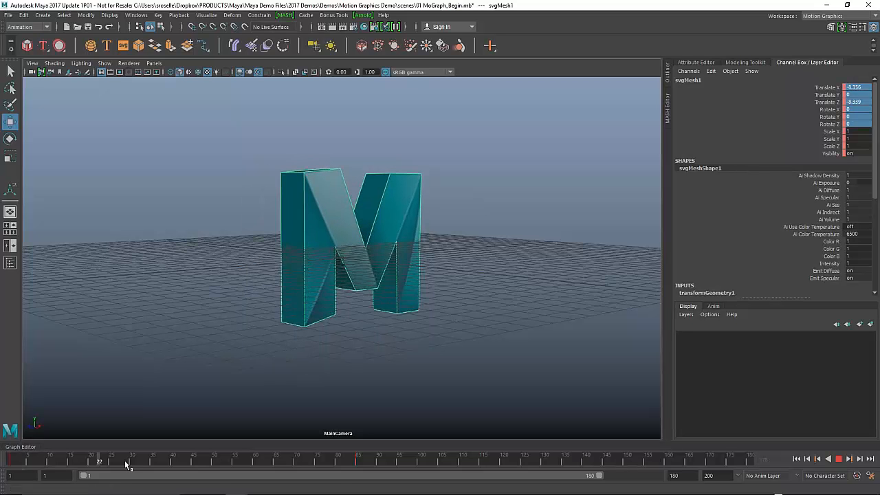
drag(127, 462, 432, 462)
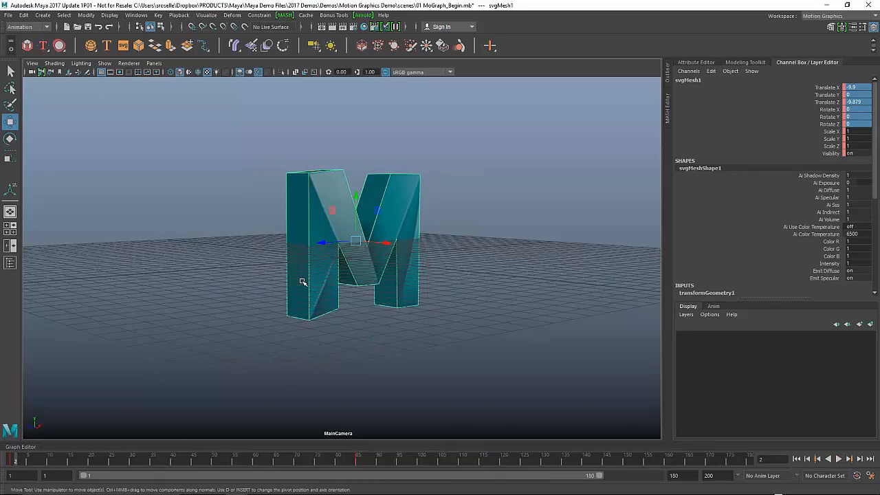
Move the logo farther into the distance and key its Translate X/Y/Z position.
drag(302, 282, 344, 240)
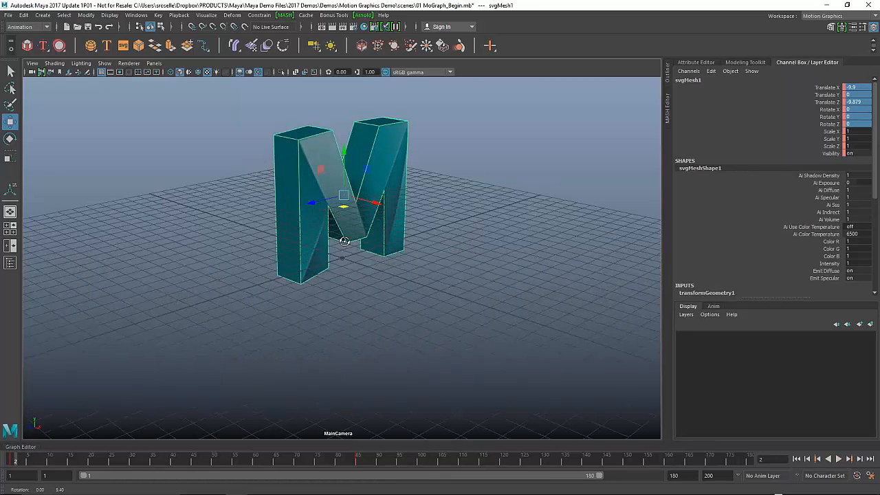
drag(343, 204, 340, 170)
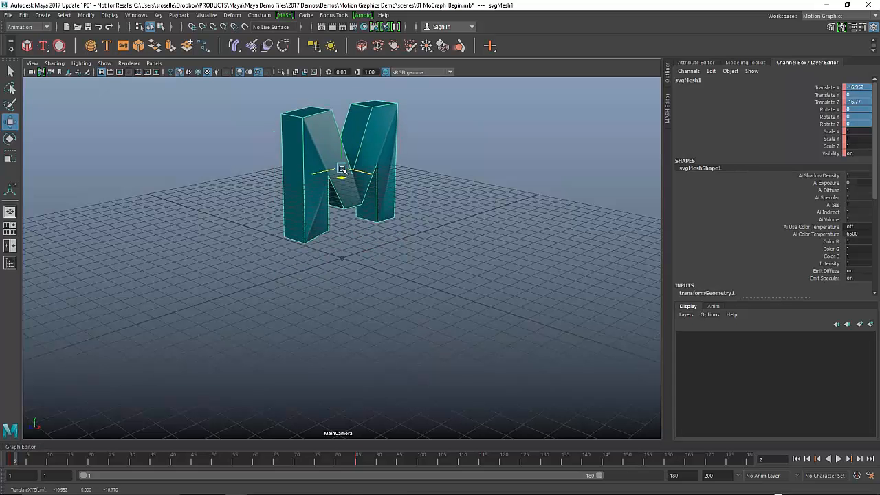
drag(341, 171, 349, 107)
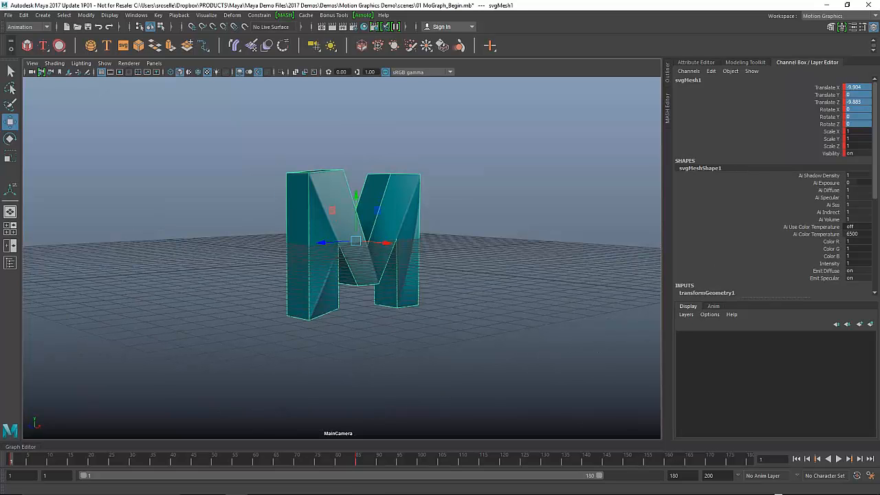
click(855, 132)
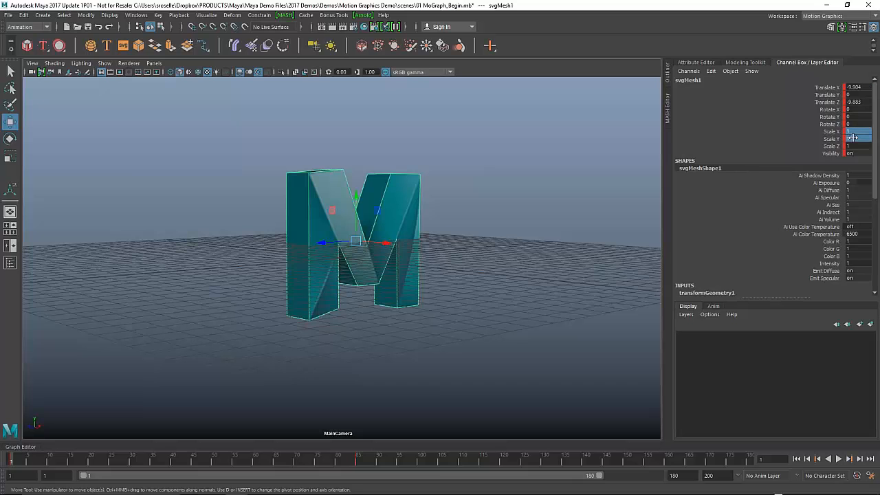
Key the M logo's Scale X/Y/Z at 0.01 so it grows from tiny to full size.
click(855, 137)
text(0.01)
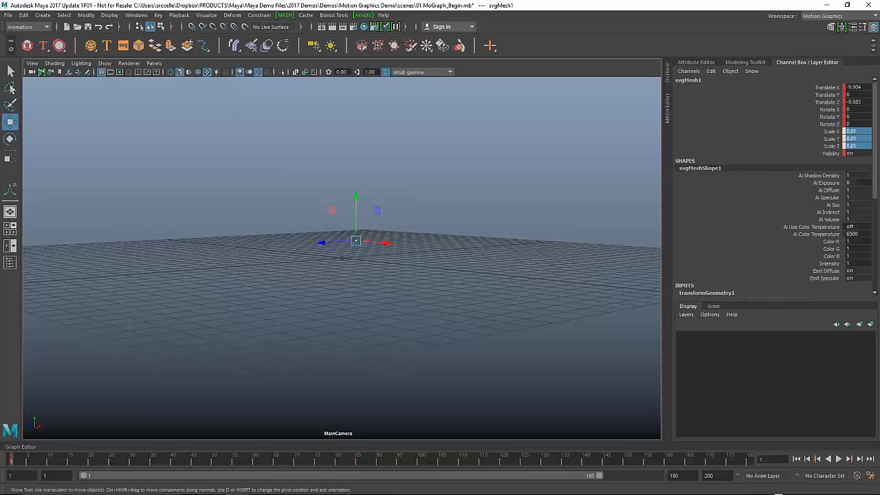
mouse_move(784, 151)
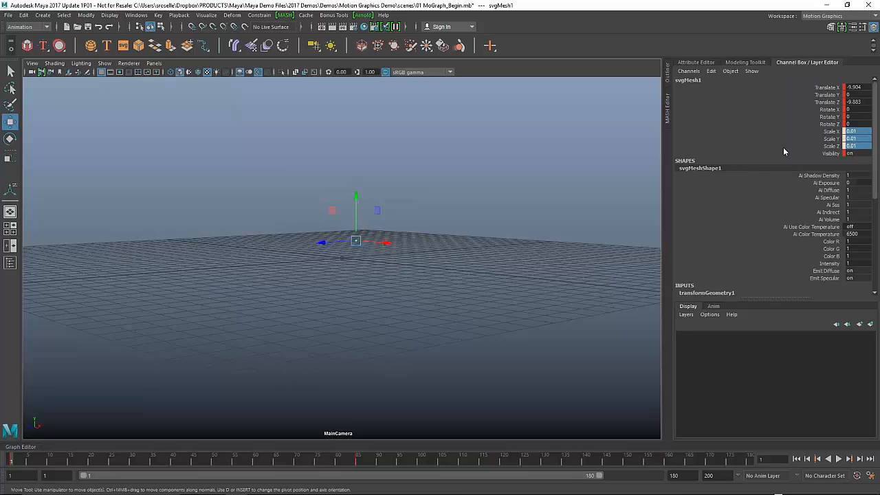
click(828, 460)
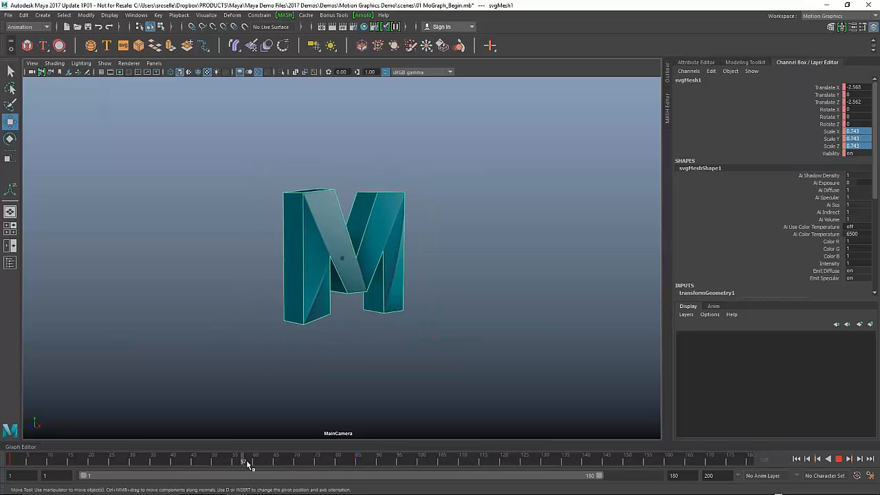
At a later frame, key a 360-degree value on the M logo's Rotate channel for a full spin.
drag(341, 258, 316, 233)
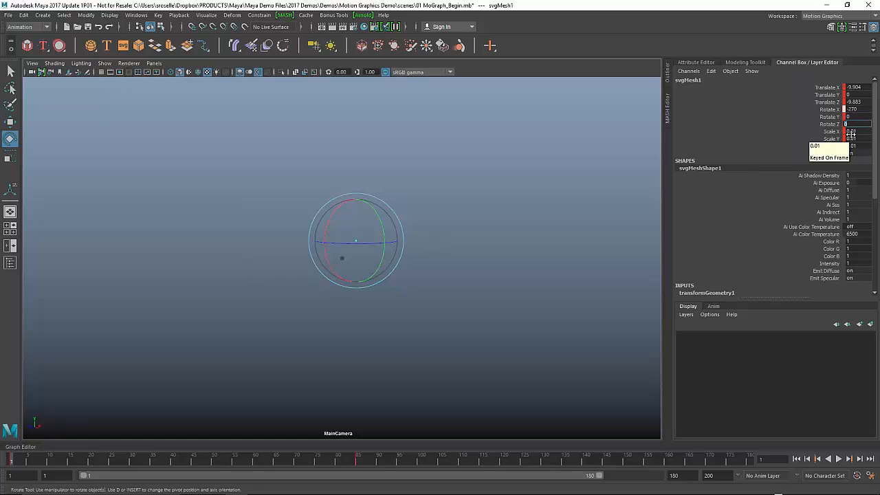
text(360)
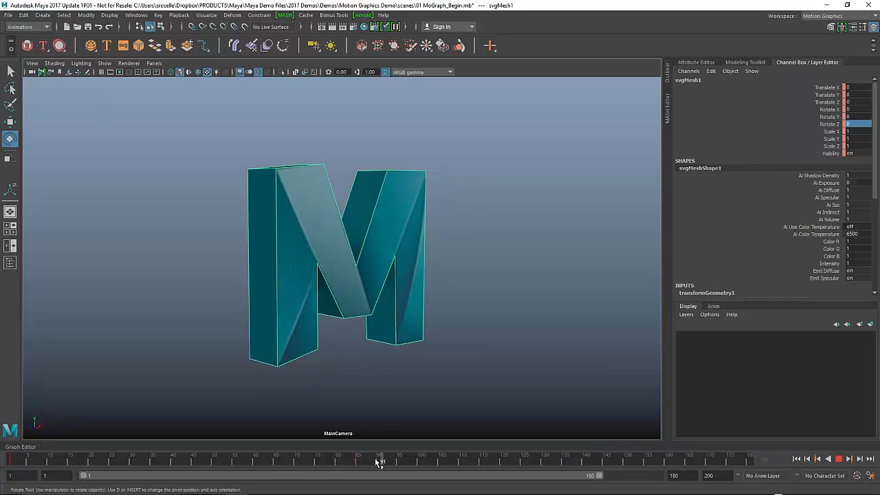
Scrub the spin animation and open the Graph Editor showing the logo's keyed curves.
drag(379, 461, 327, 460)
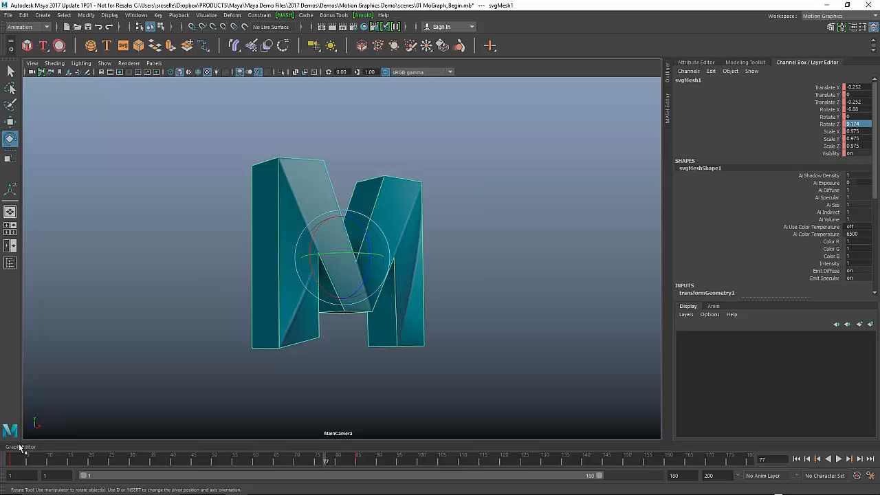
click(20, 446)
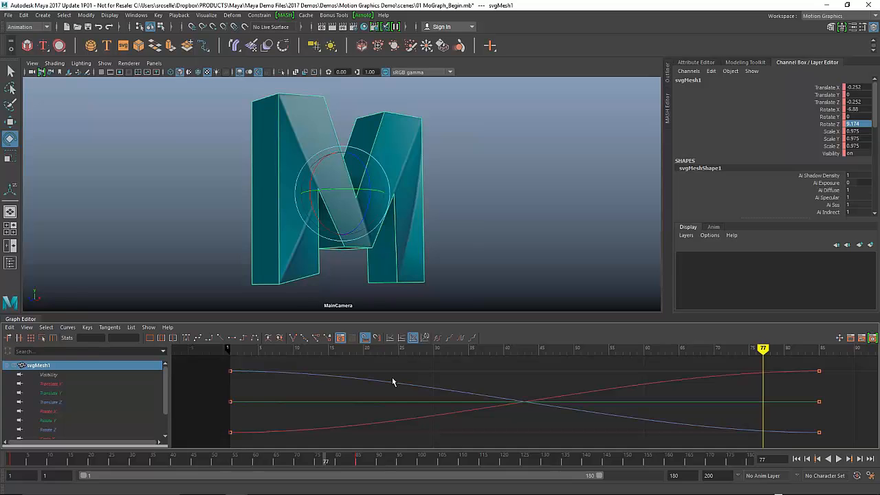
mouse_move(437, 382)
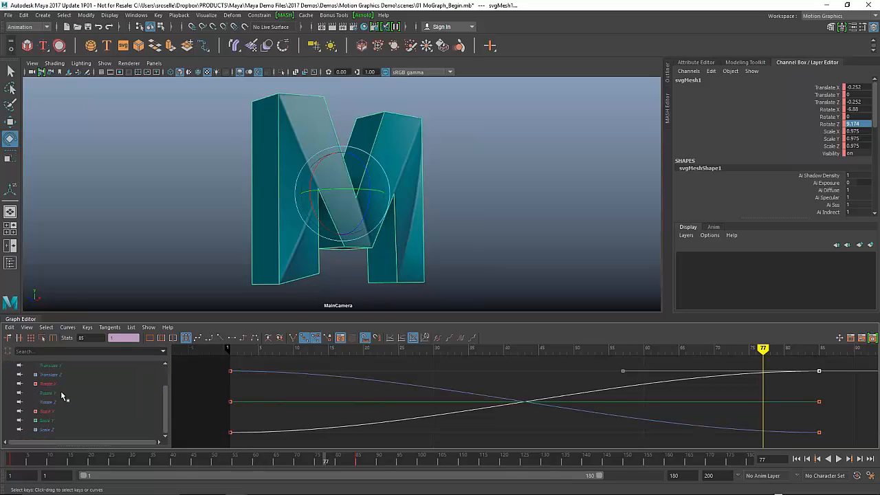
mouse_move(46, 429)
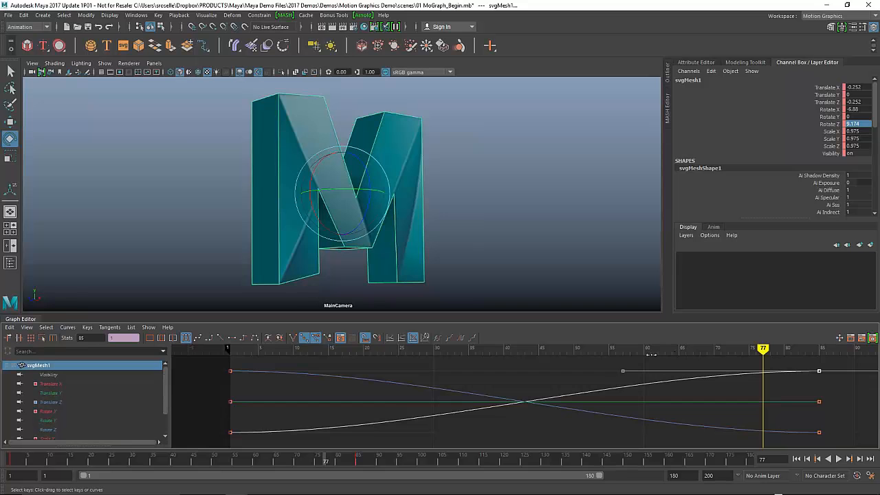
mouse_move(652, 371)
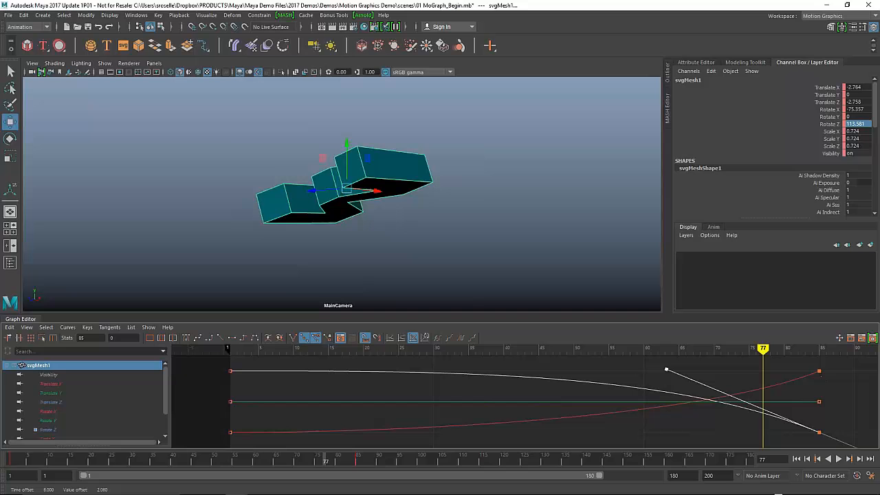
mouse_move(707, 398)
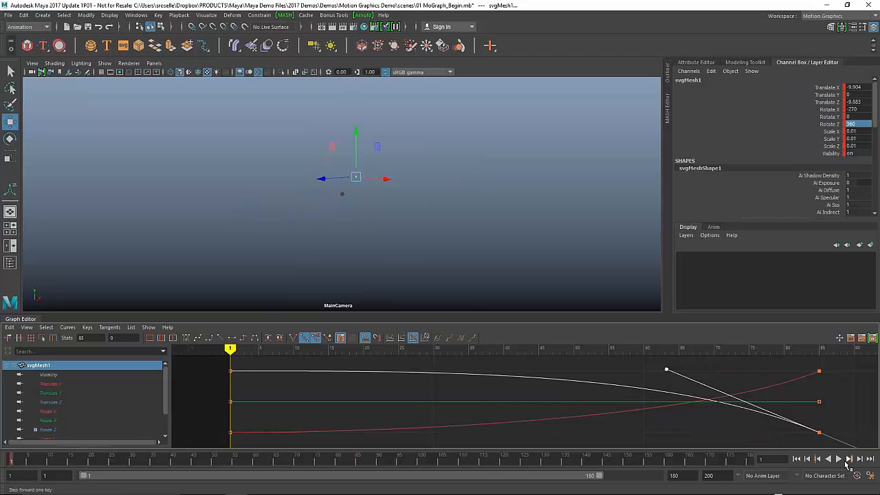
Replay the fly-in from the first frame to check the sharpened, punchy ease.
click(838, 459)
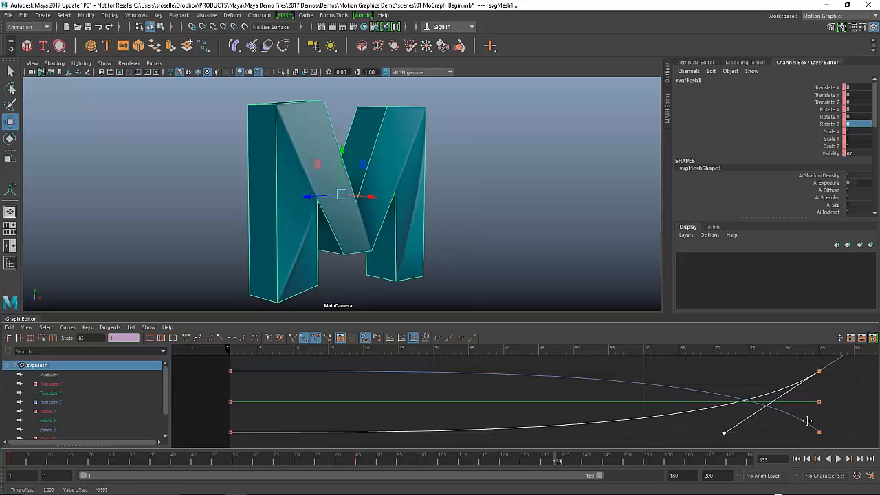
click(828, 459)
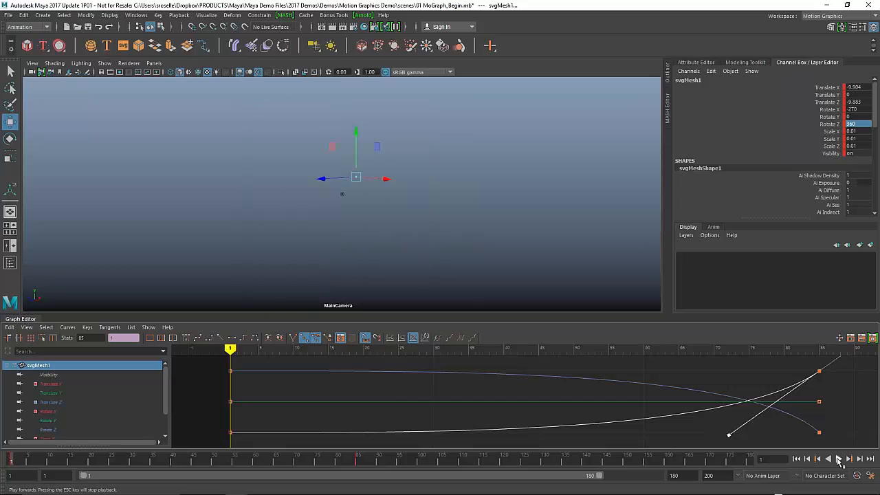
click(838, 459)
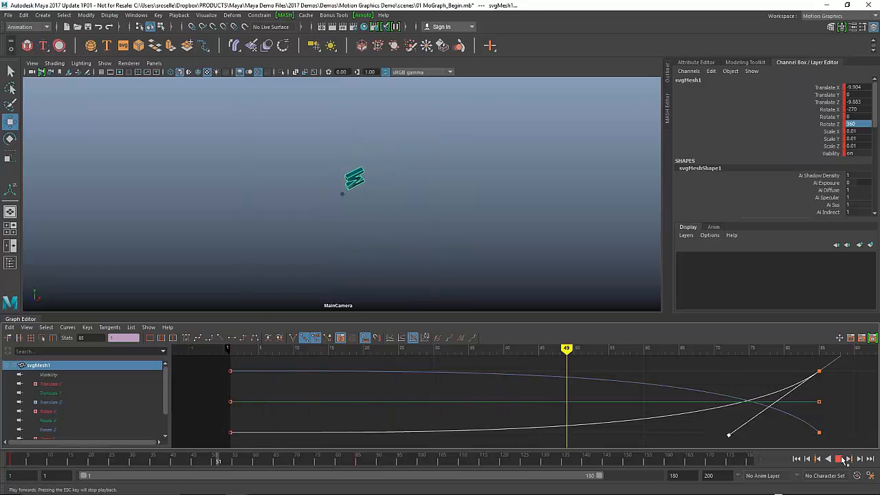
click(838, 459)
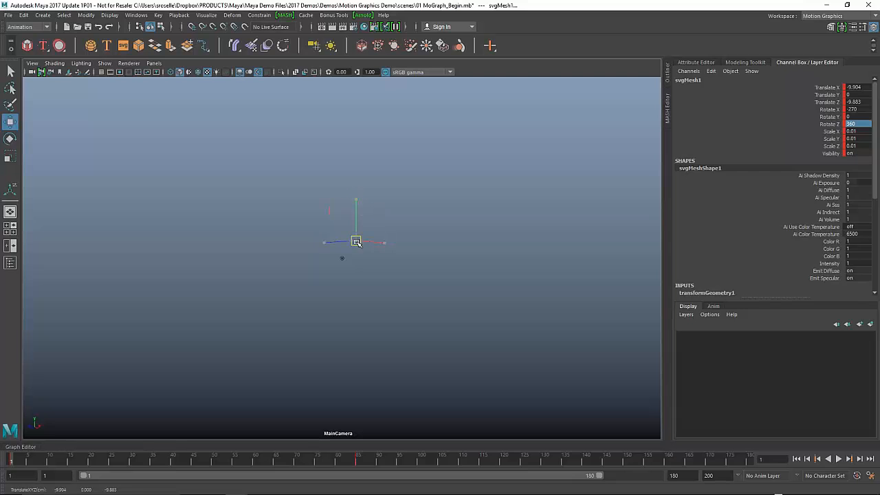
Shift the distant logo sideways and key its Translate channels with Key Selected for a sideways arc.
drag(356, 240, 427, 239)
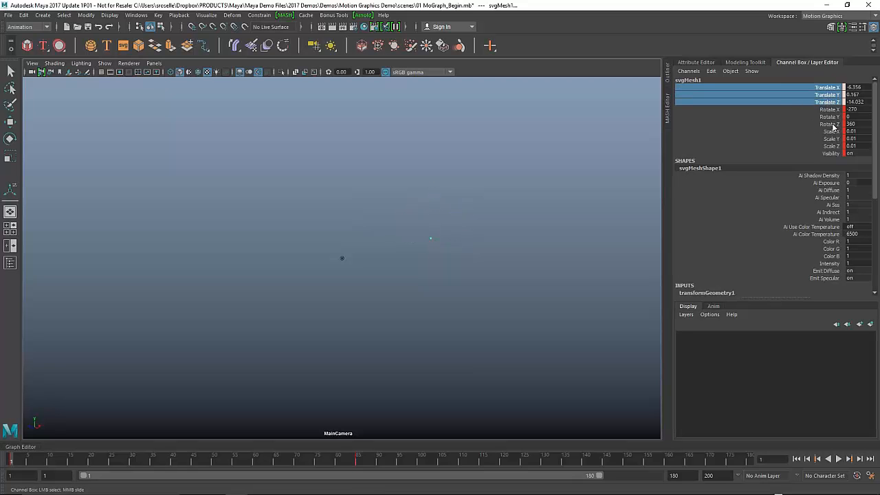
right_click(825, 88)
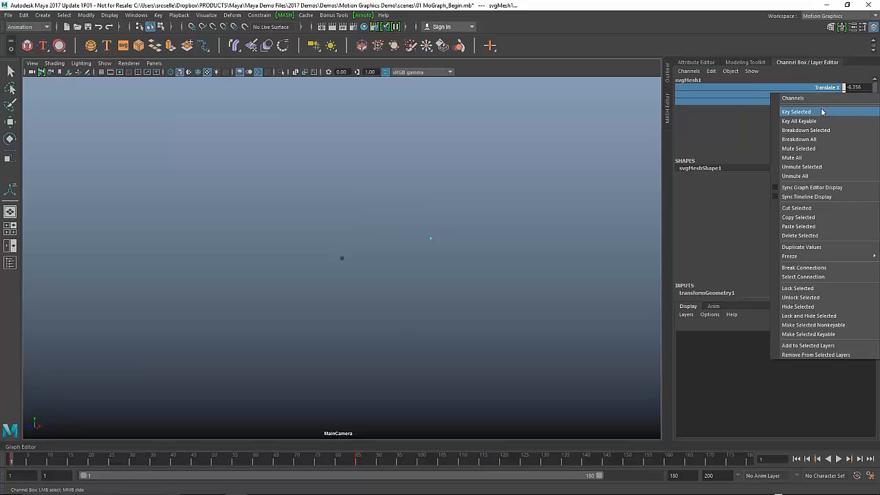
click(796, 112)
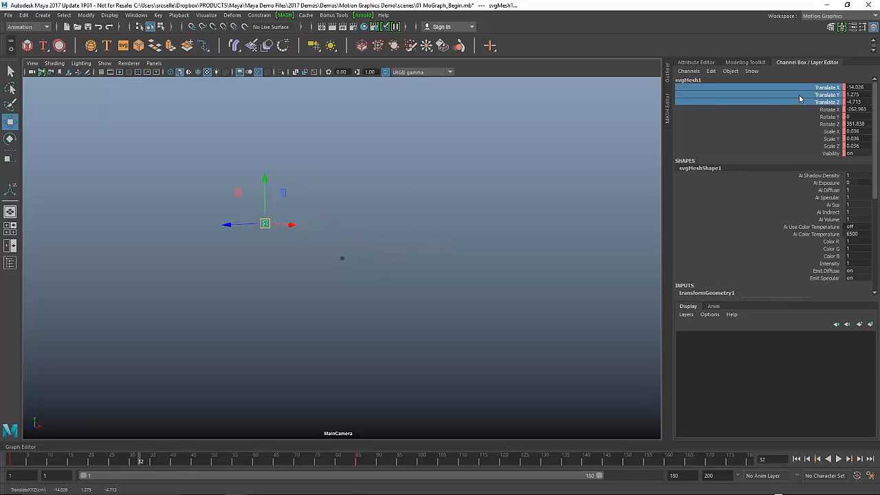
Play back the M logo's sideways arcing fly-in, then start opening another scene, prompting to save changes.
click(827, 459)
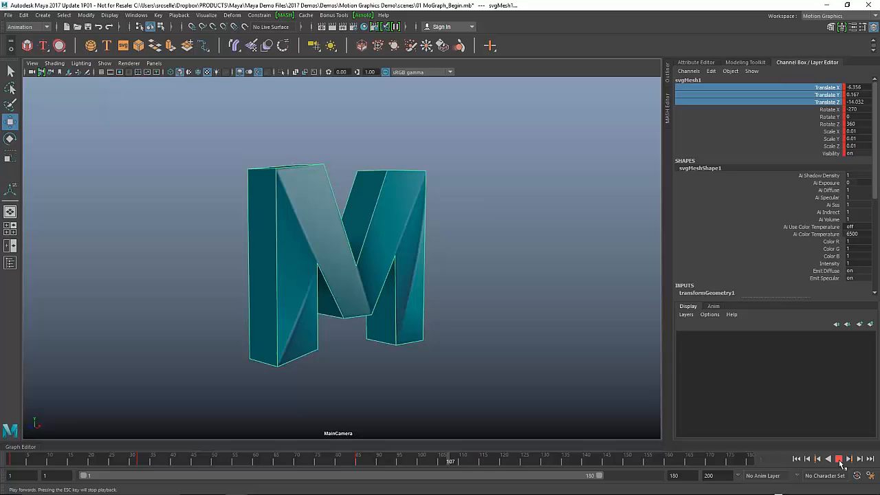
click(838, 459)
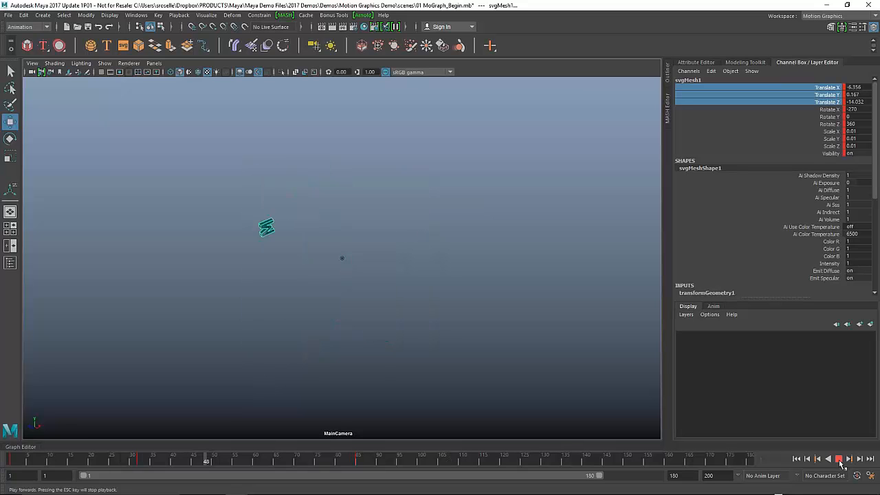
click(838, 459)
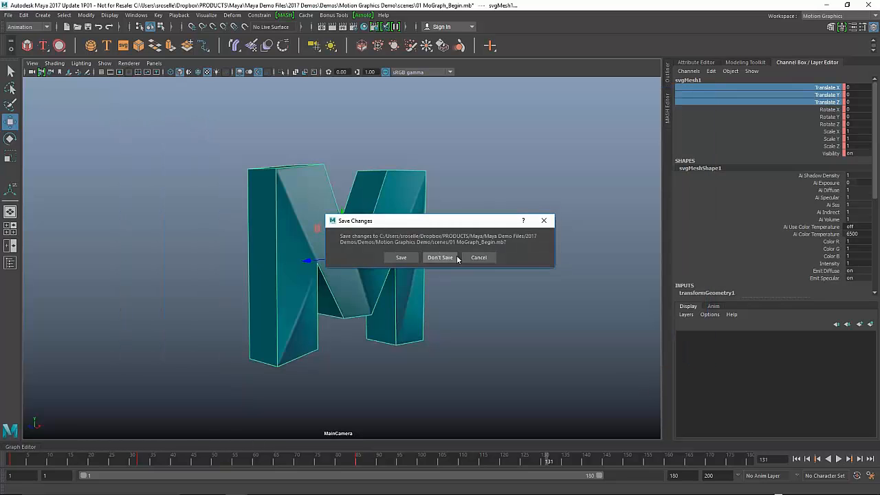
Choose Don't Save so LogoAnim-Done opens, then play the finished full-size logo fly-in.
click(440, 257)
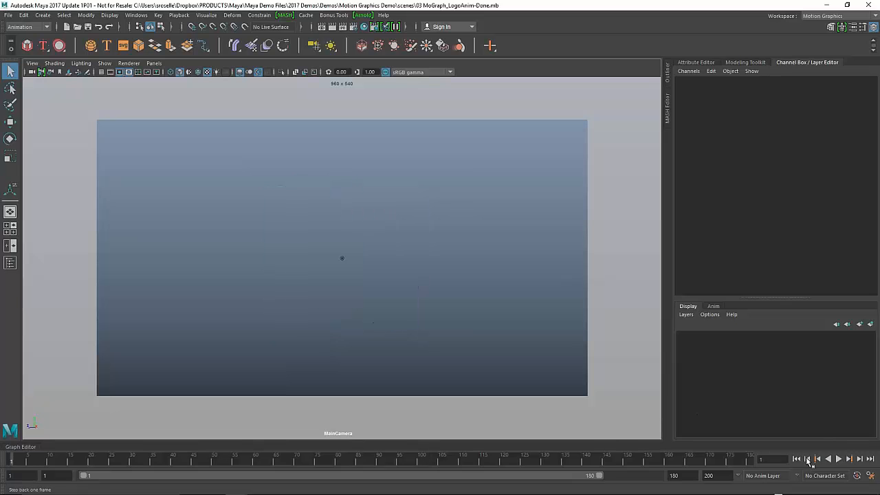
click(838, 459)
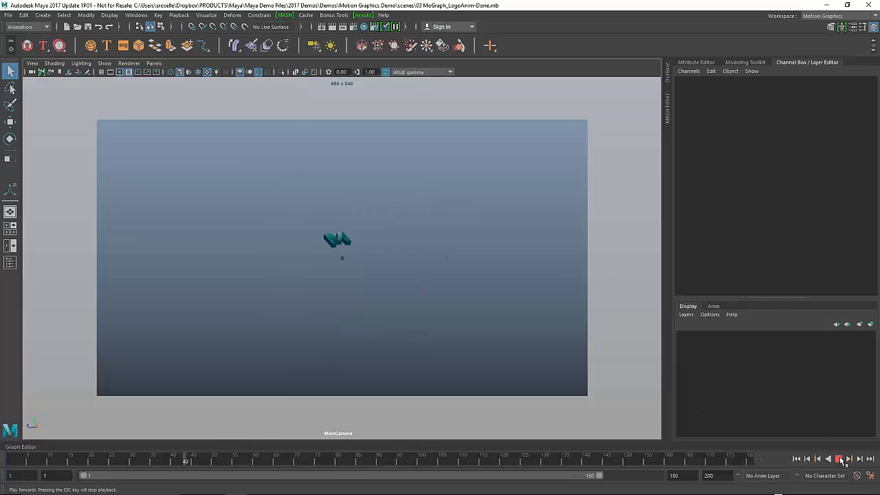
click(838, 459)
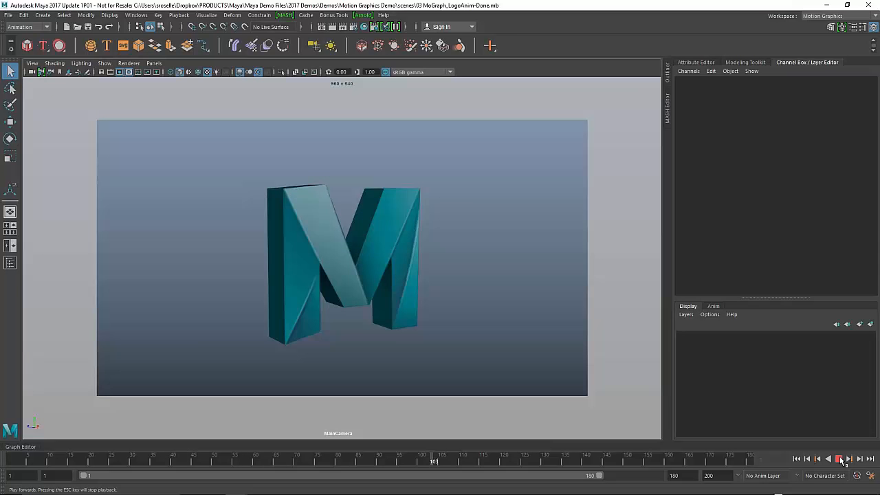